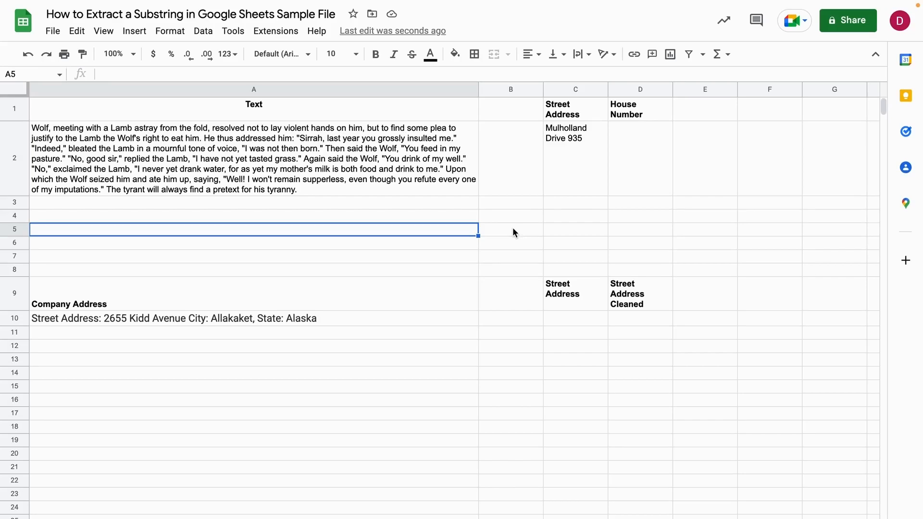
pyautogui.moveTo(436, 160)
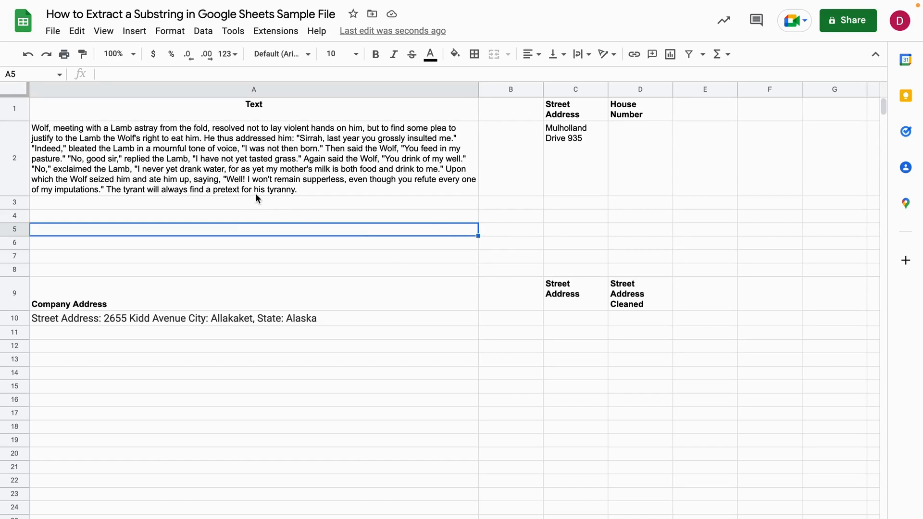
pyautogui.moveTo(260, 171)
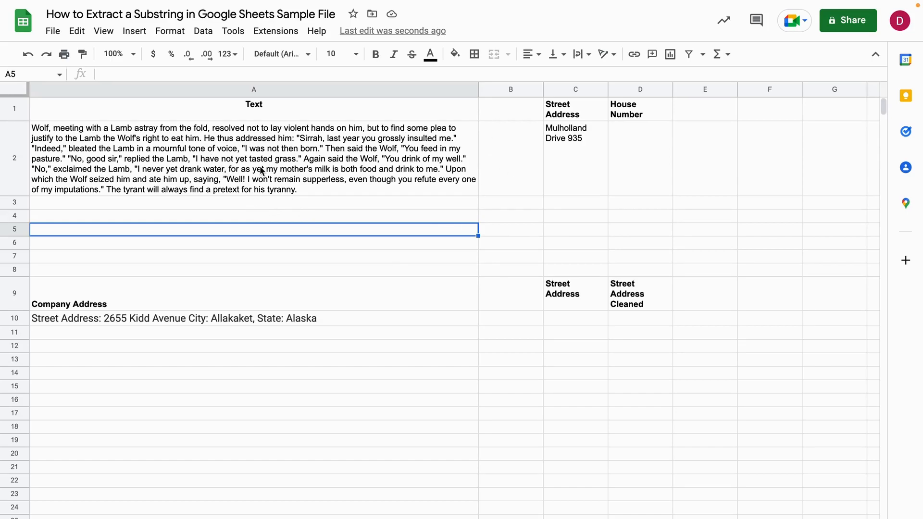
# Enter =LEFT(A2,50) in A4 to return the first 50 characters of the fable text
pyautogui.click(236, 216)
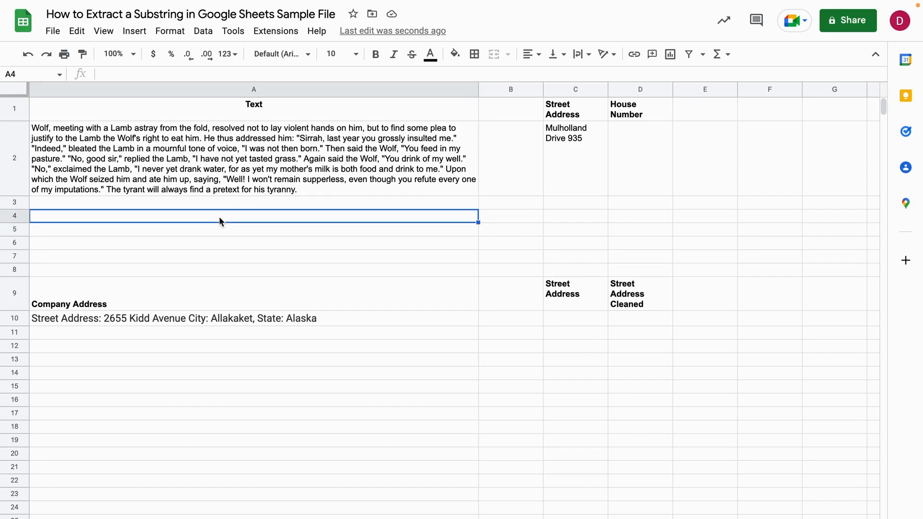
pyautogui.write('=')
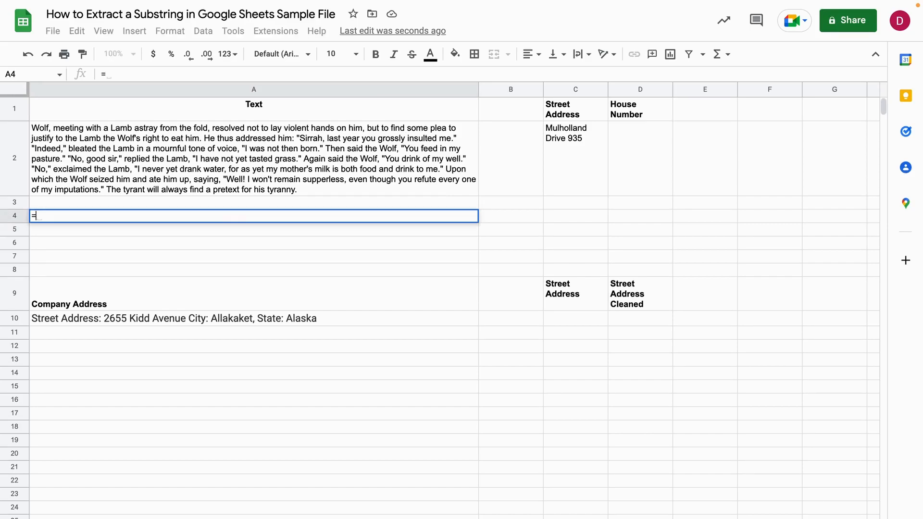
pyautogui.write('LEF')
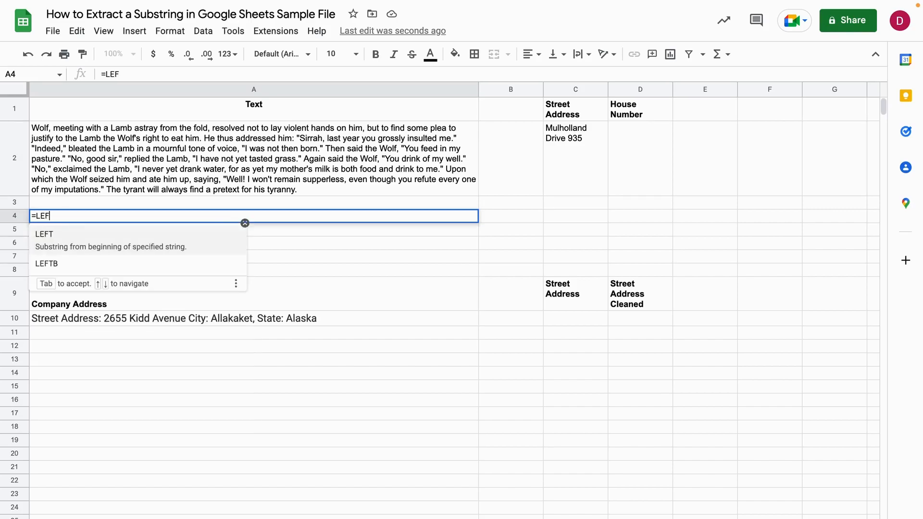
pyautogui.write('T')
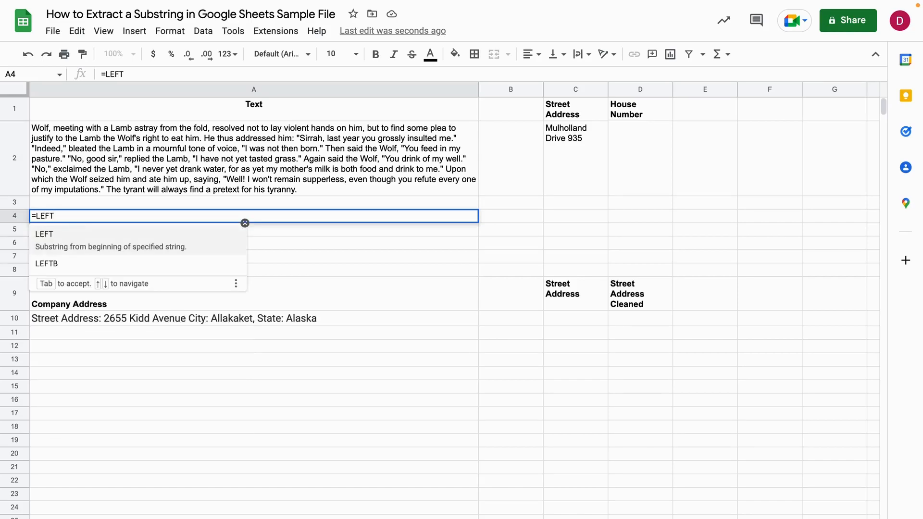
pyautogui.write('(')
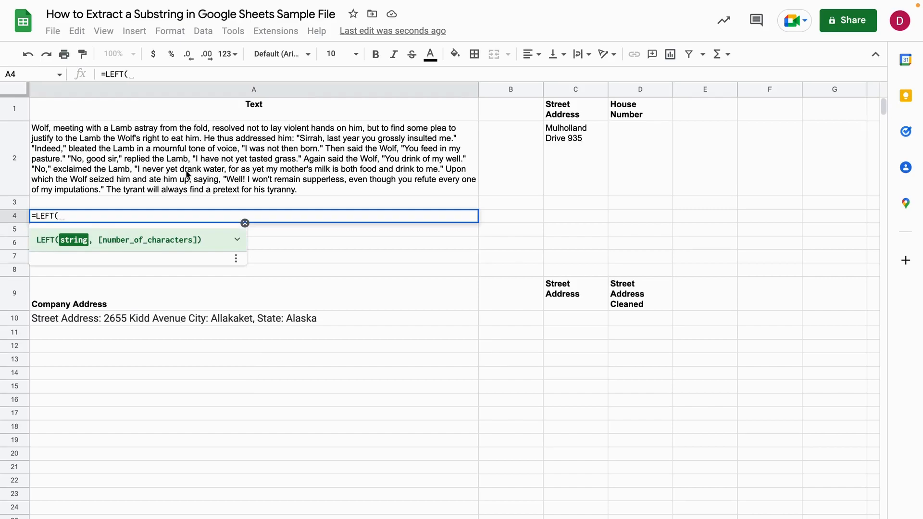
pyautogui.click(253, 157)
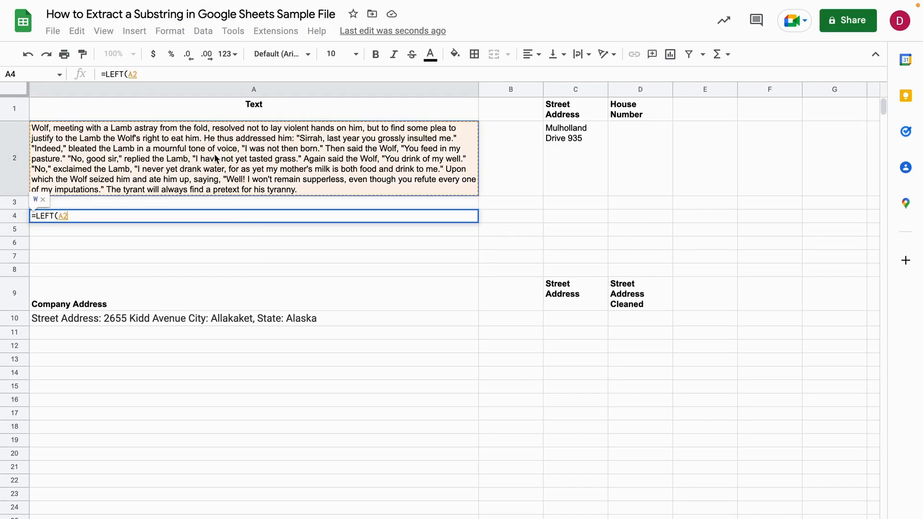
pyautogui.write(',')
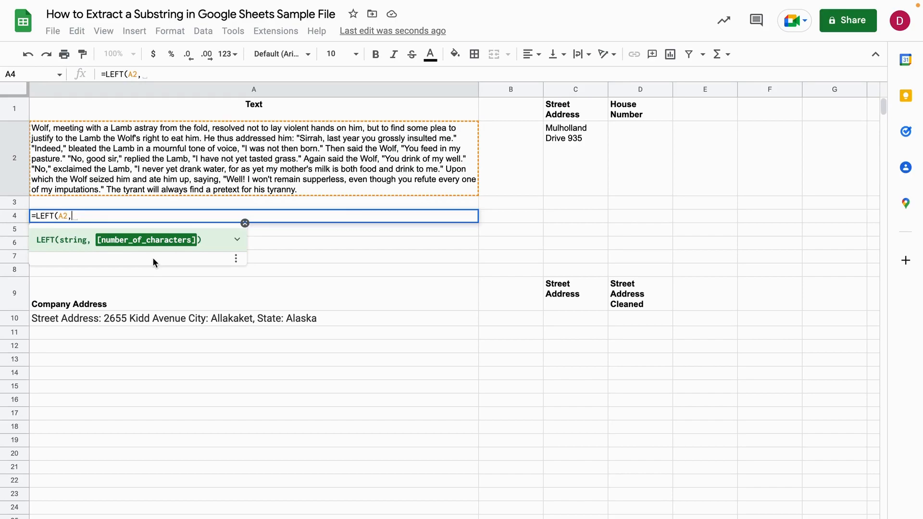
pyautogui.write('50)')
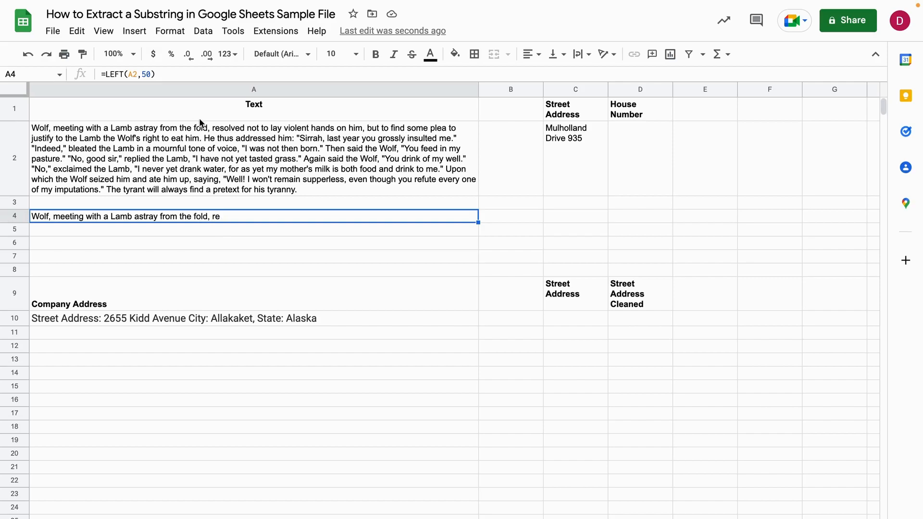
pyautogui.moveTo(229, 167)
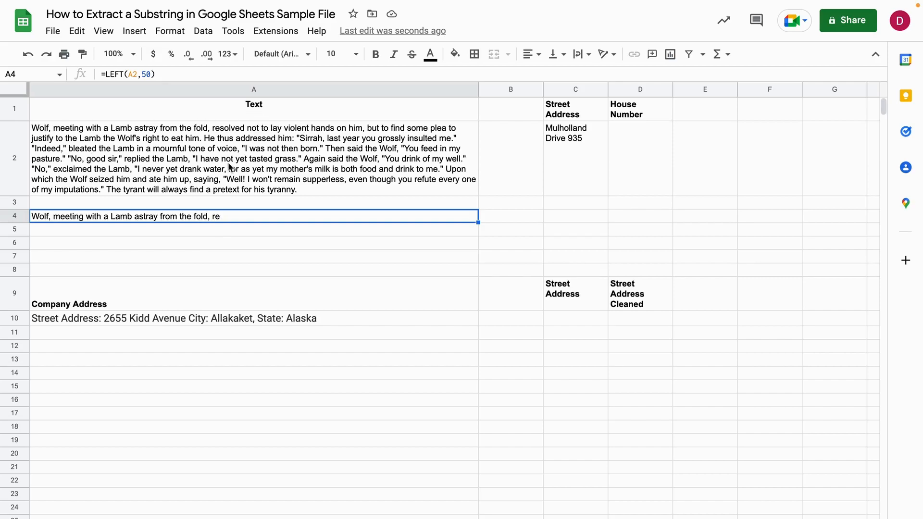
pyautogui.moveTo(247, 192)
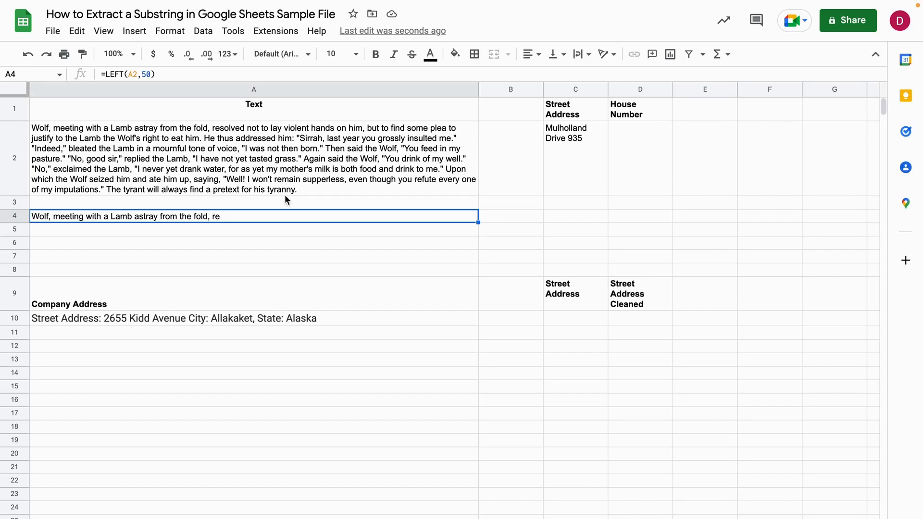
pyautogui.moveTo(577, 164)
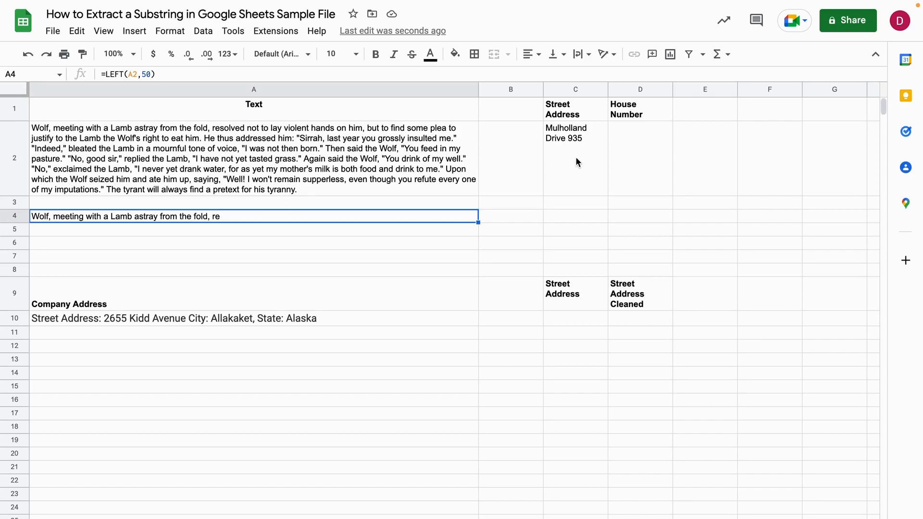
pyautogui.moveTo(575, 154)
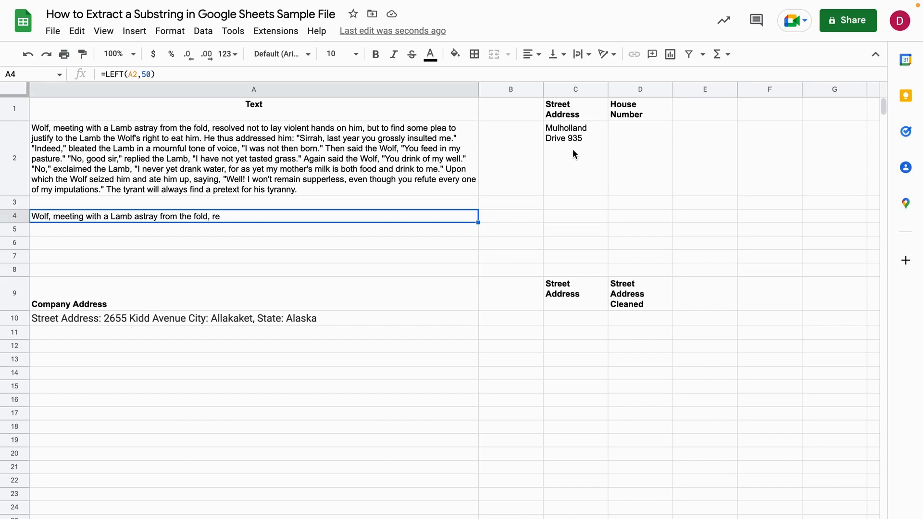
pyautogui.moveTo(578, 171)
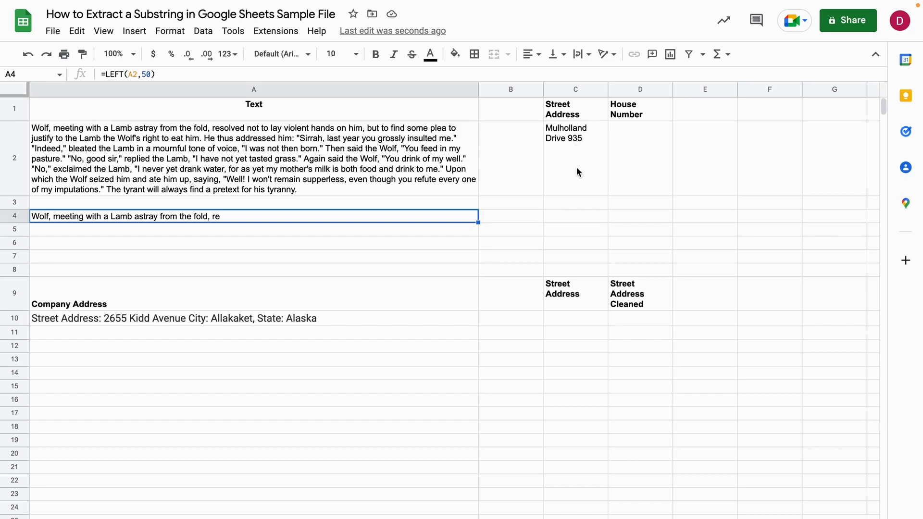
pyautogui.moveTo(564, 168)
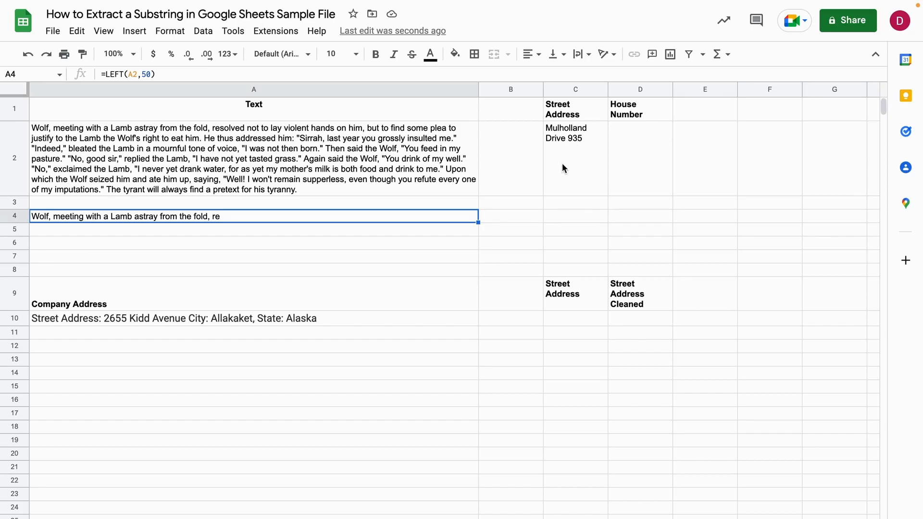
pyautogui.moveTo(635, 158)
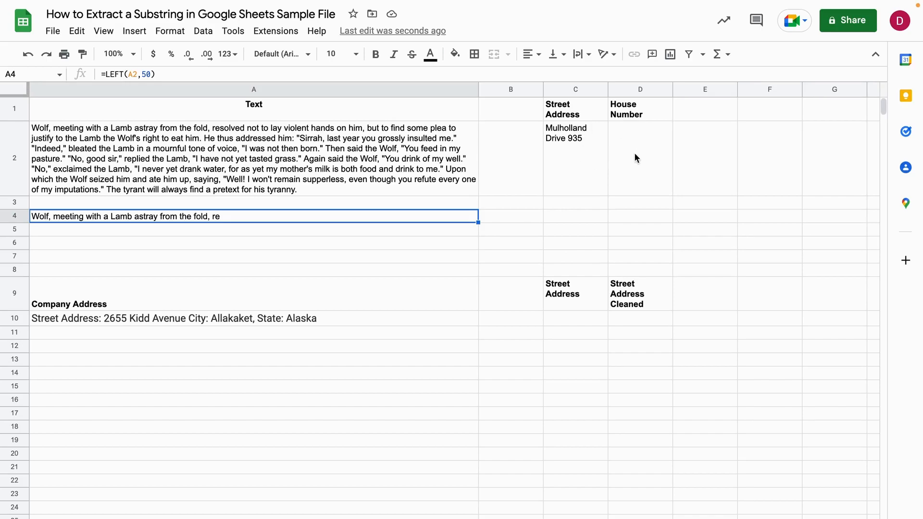
# Enter =RIGHT(C2,3) in D2 so the House Number column shows 935
pyautogui.click(640, 158)
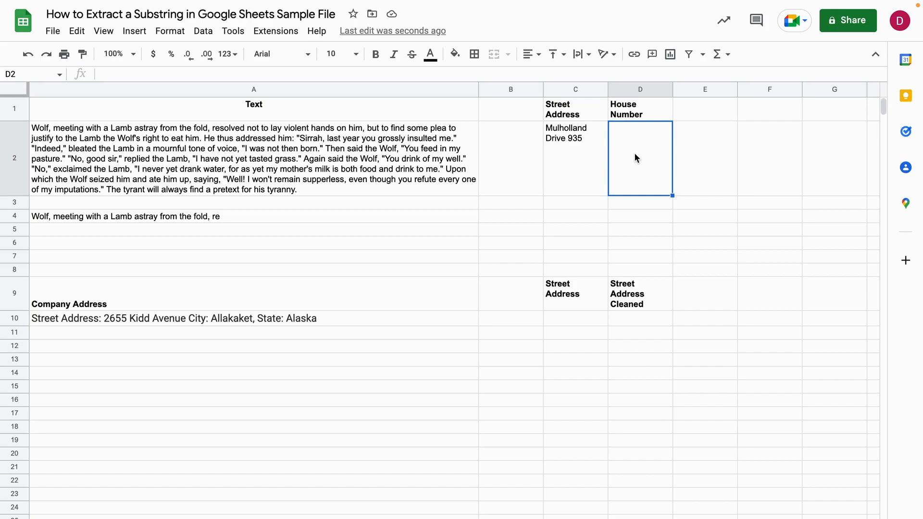
pyautogui.write('=')
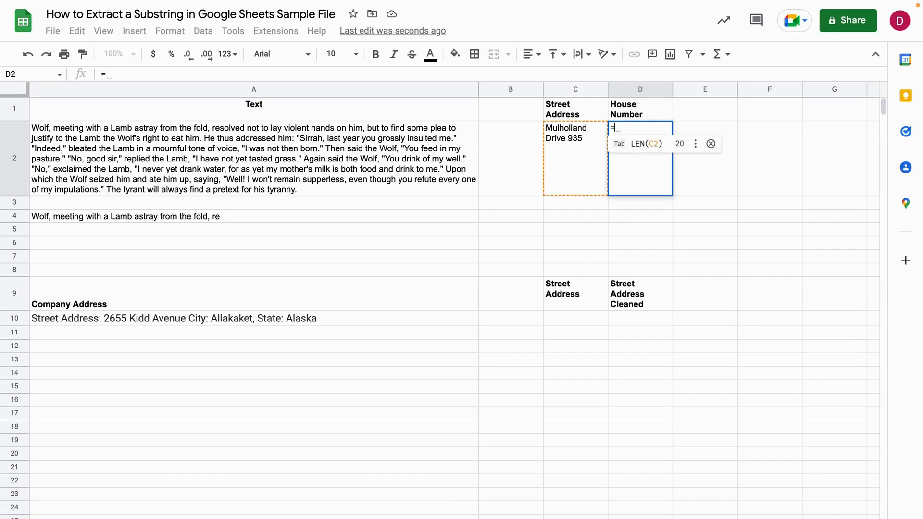
pyautogui.write('RIGHT')
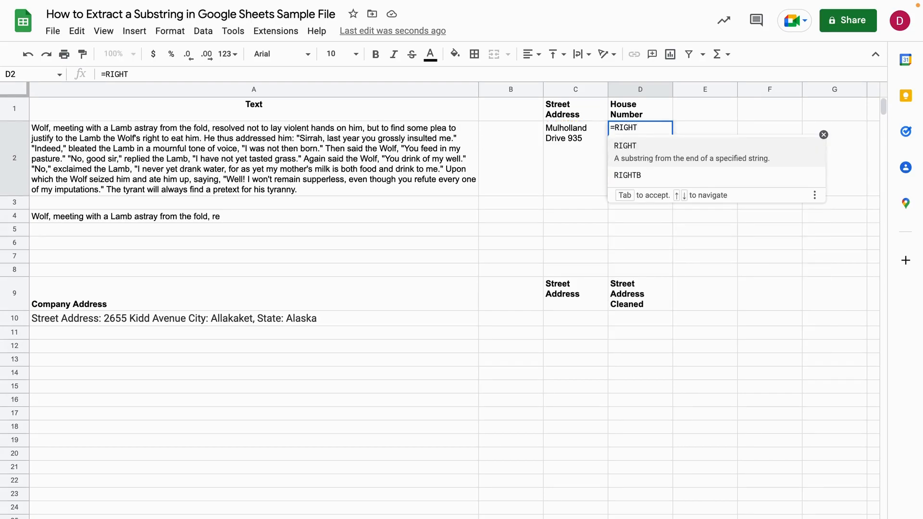
pyautogui.write('(')
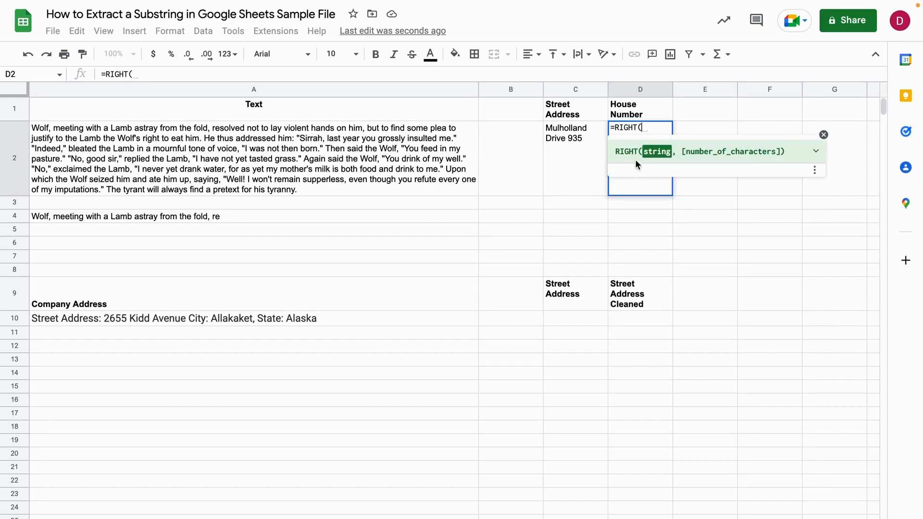
pyautogui.click(575, 160)
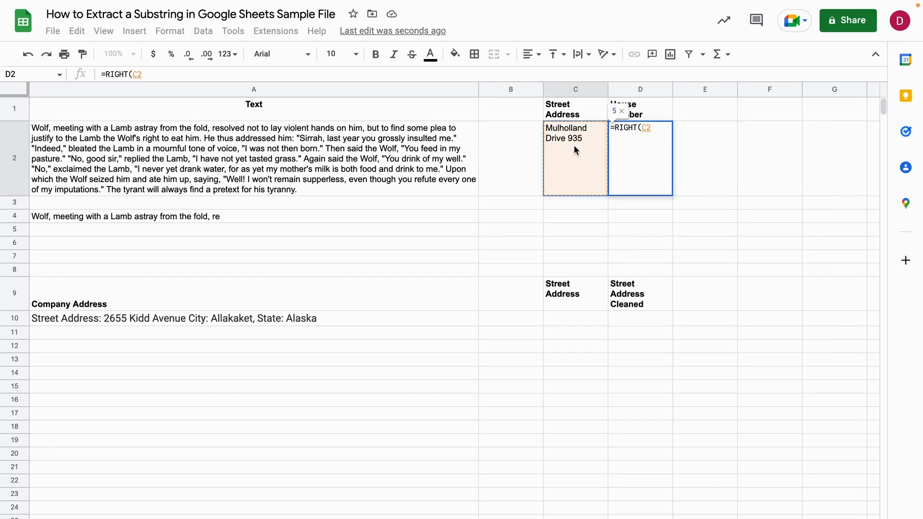
pyautogui.write(',')
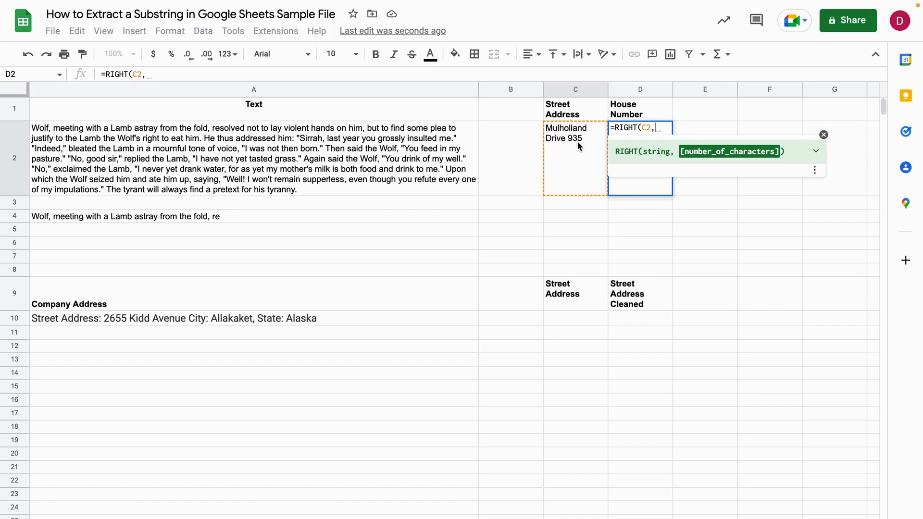
pyautogui.moveTo(575, 143)
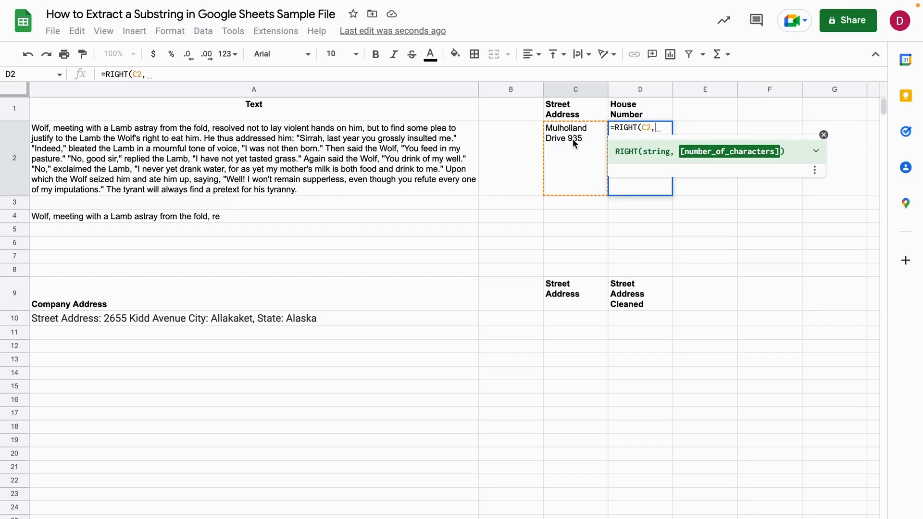
pyautogui.write('3)')
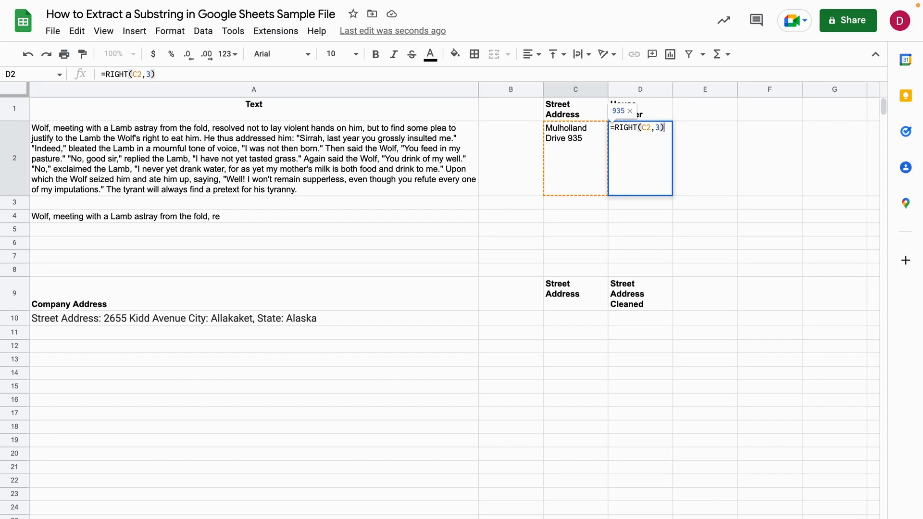
pyautogui.press('Enter')
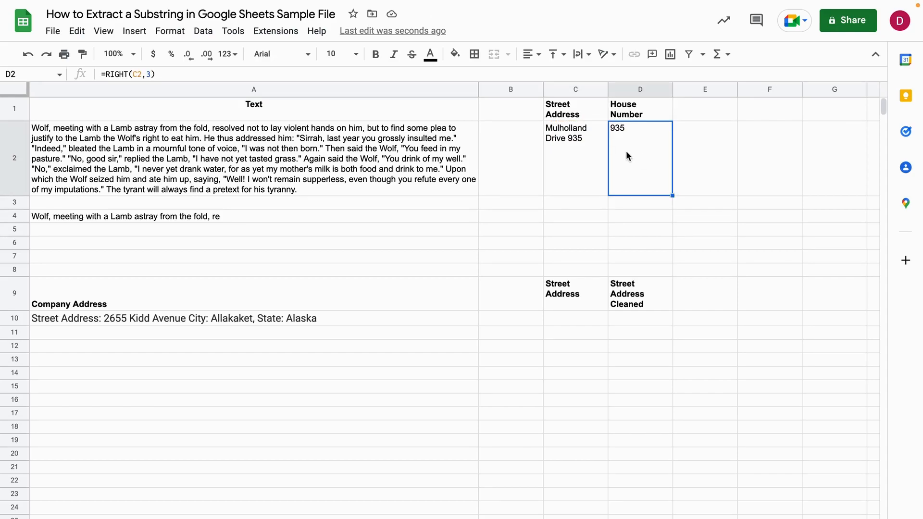
pyautogui.moveTo(582, 158)
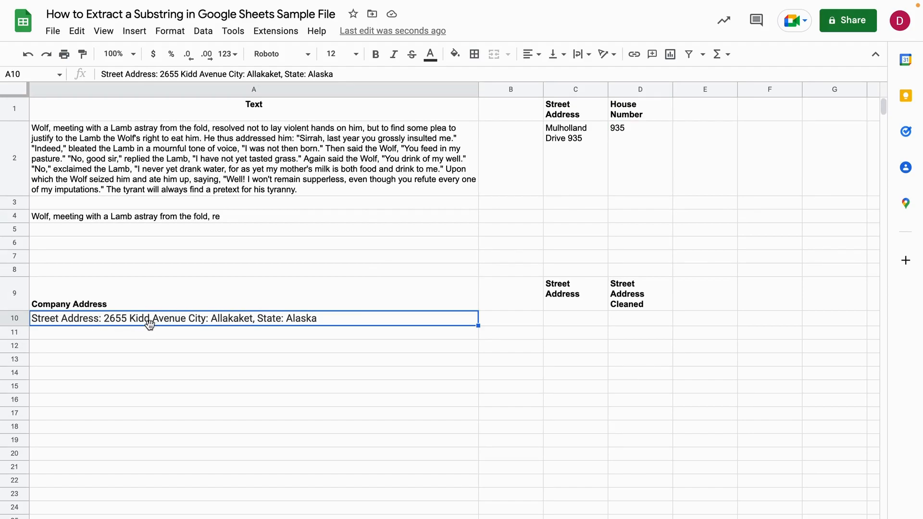
pyautogui.moveTo(271, 324)
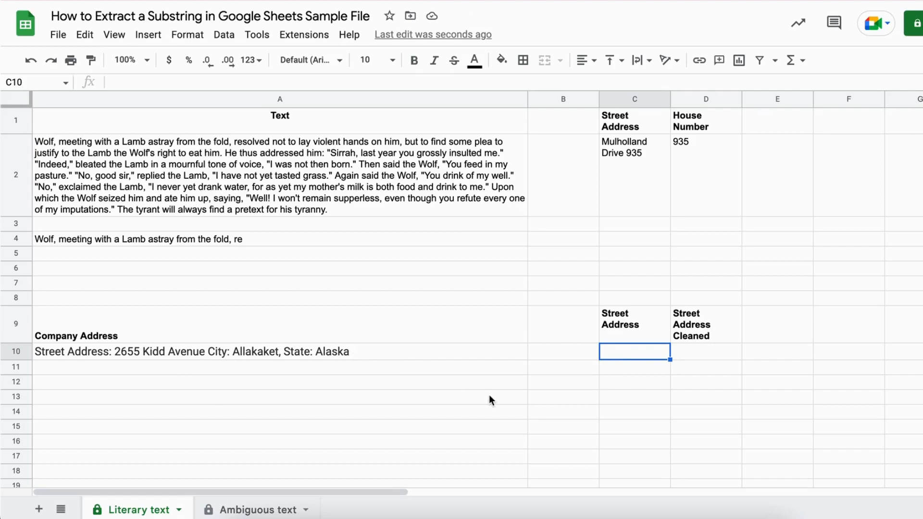
pyautogui.write('=LE')
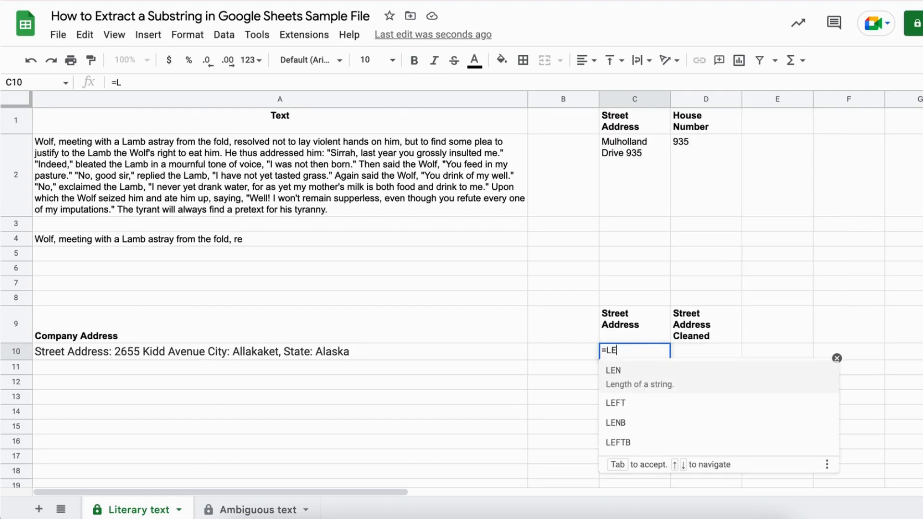
pyautogui.write('EFT')
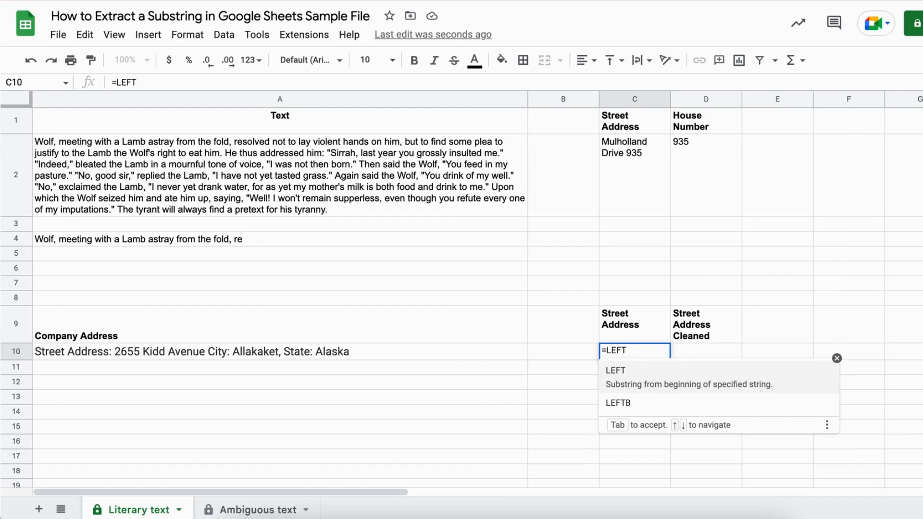
pyautogui.write('(A10')
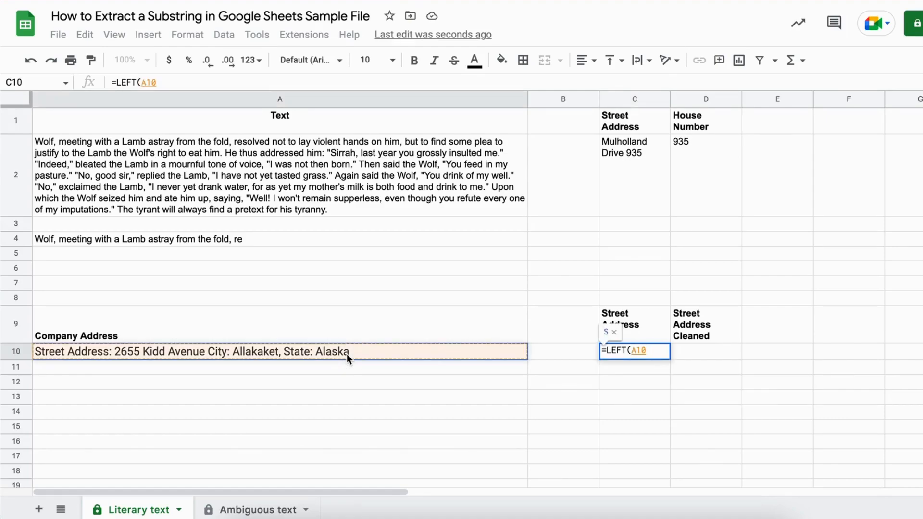
pyautogui.write(',')
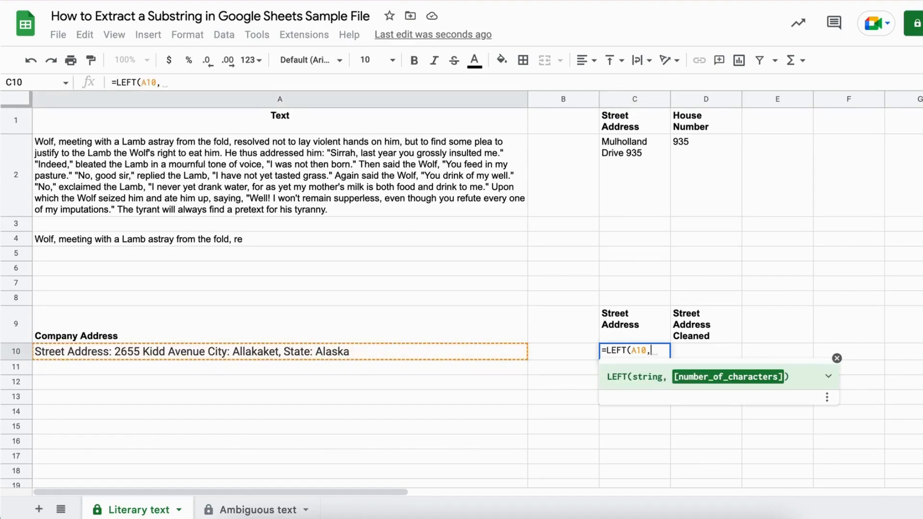
pyautogui.write('SEARCH')
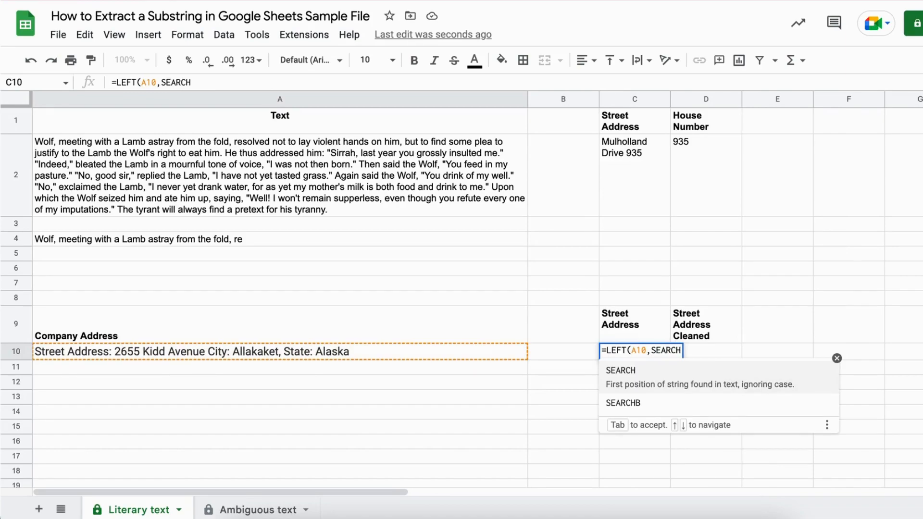
pyautogui.write('(')
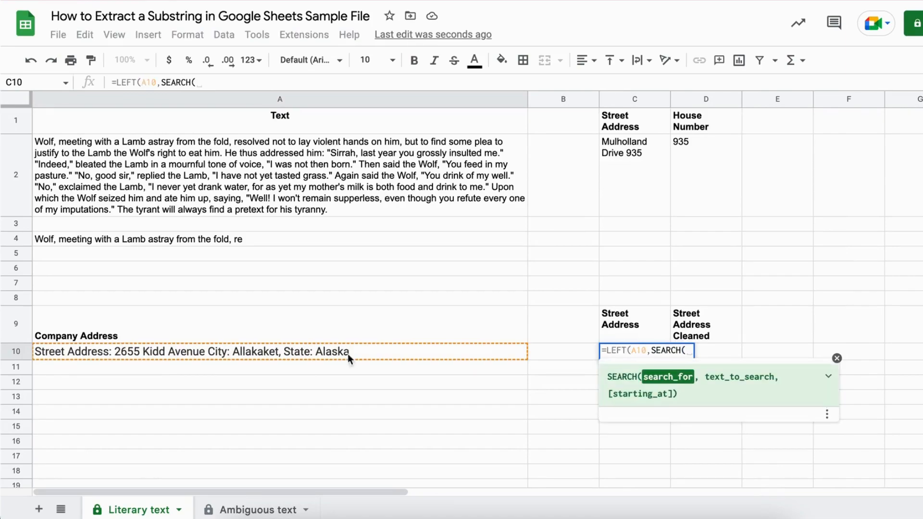
pyautogui.moveTo(219, 357)
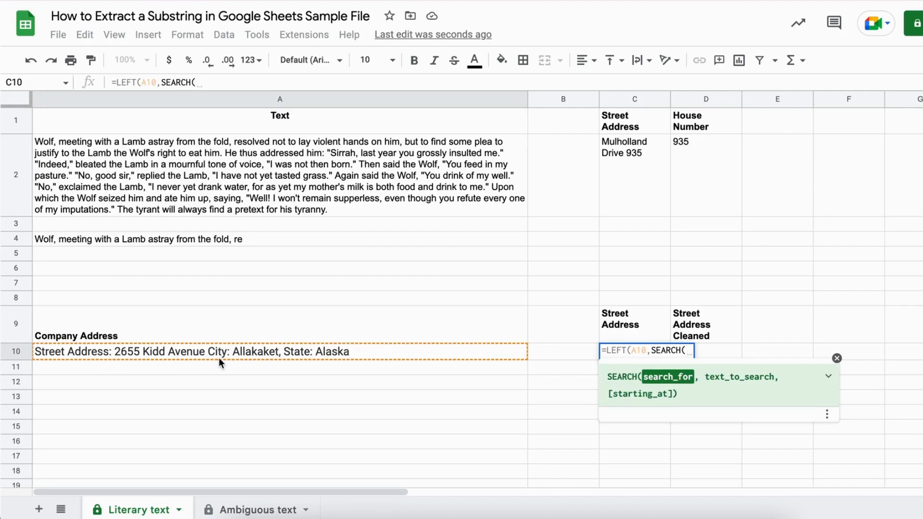
pyautogui.moveTo(230, 363)
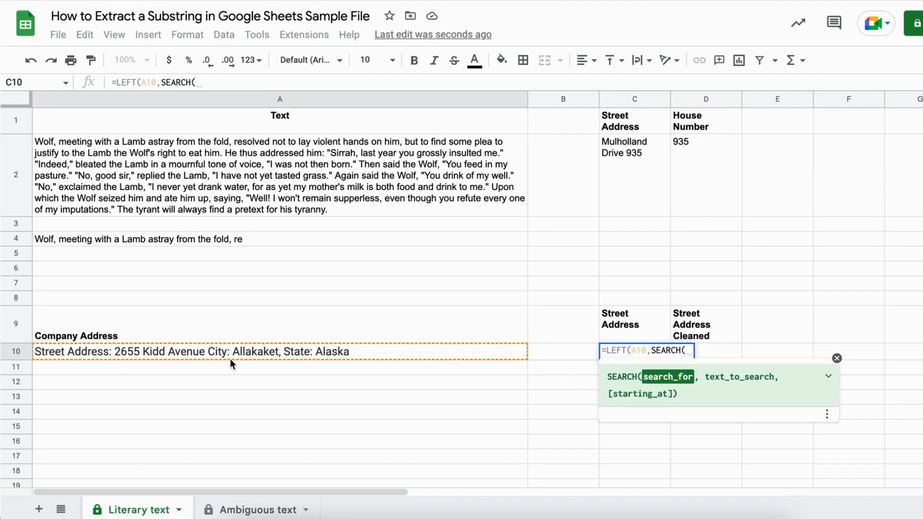
pyautogui.write('"City:')
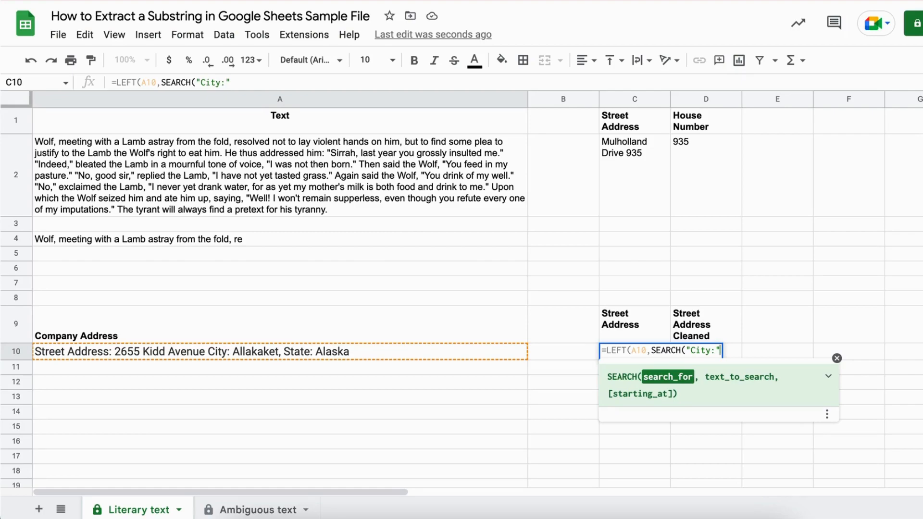
pyautogui.write(',')
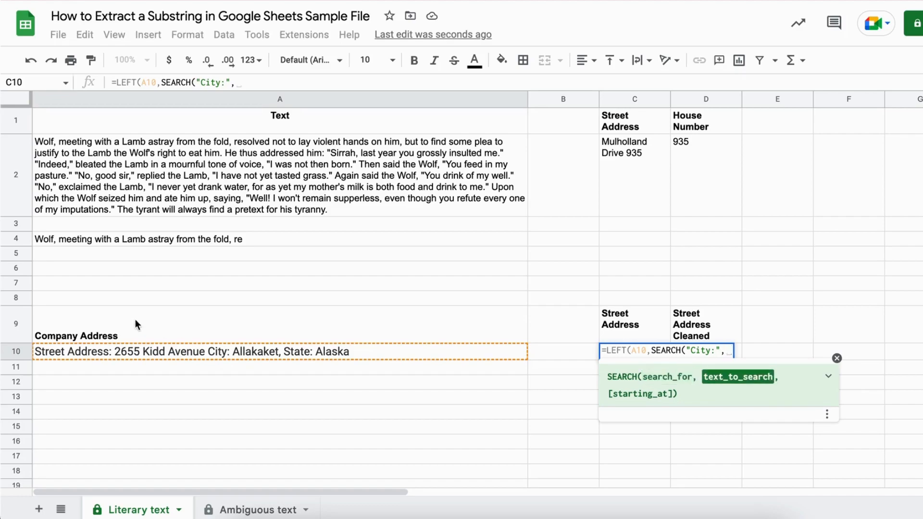
pyautogui.moveTo(121, 357)
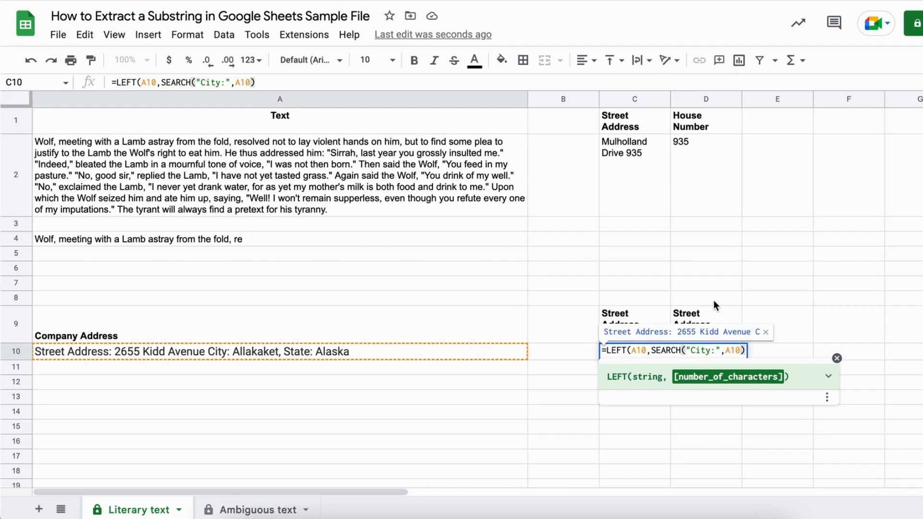
pyautogui.moveTo(762, 343)
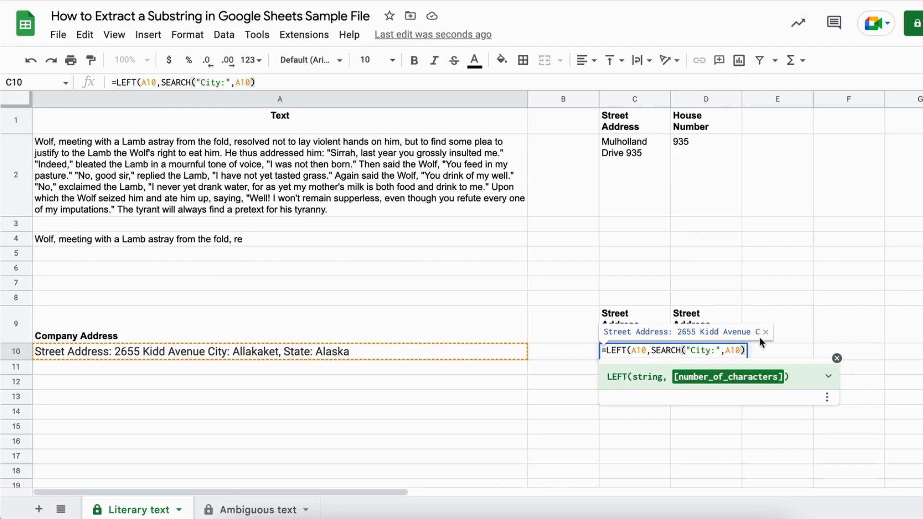
pyautogui.moveTo(733, 326)
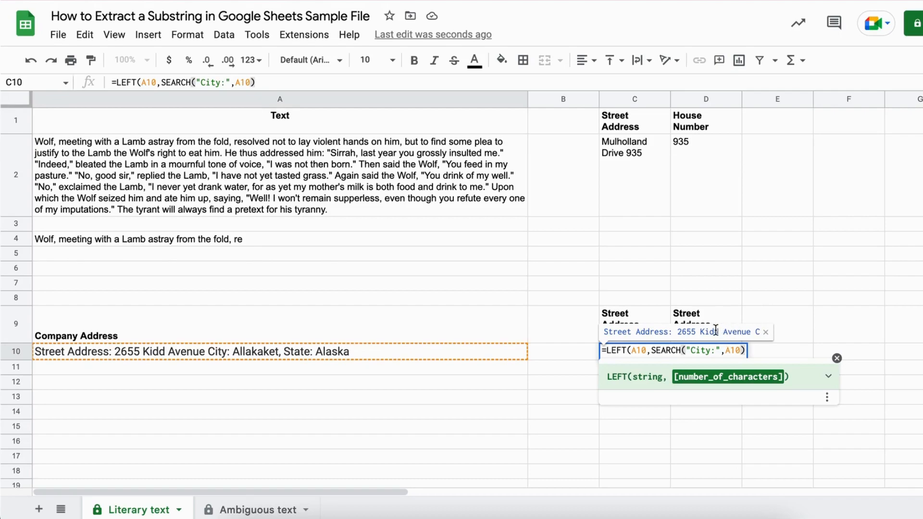
pyautogui.write('-1')
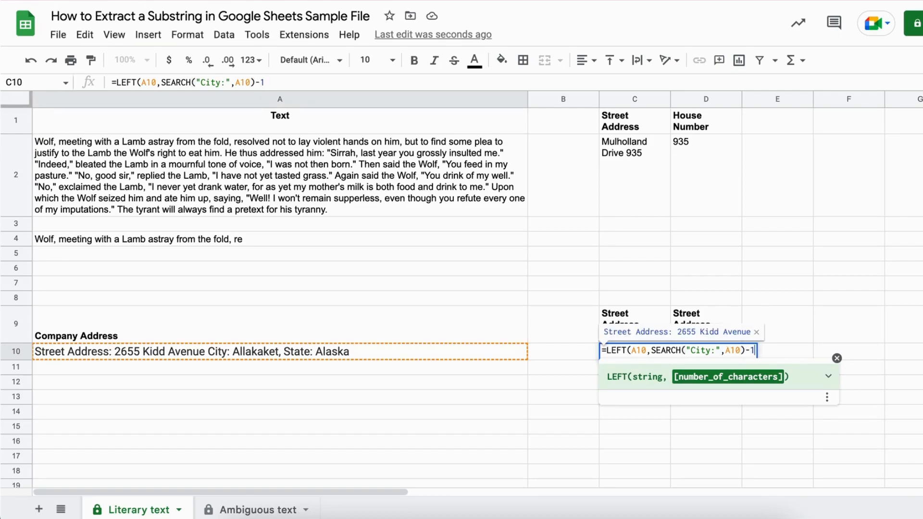
pyautogui.write(')')
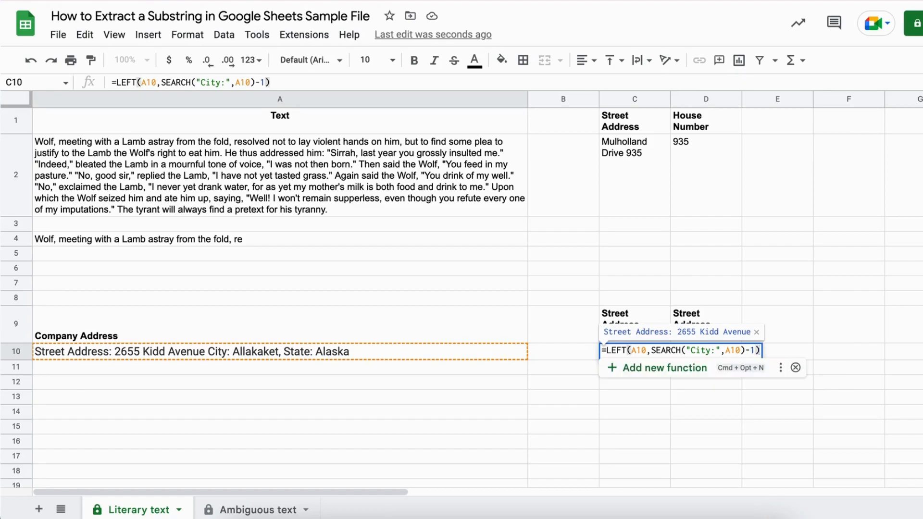
pyautogui.press('Enter')
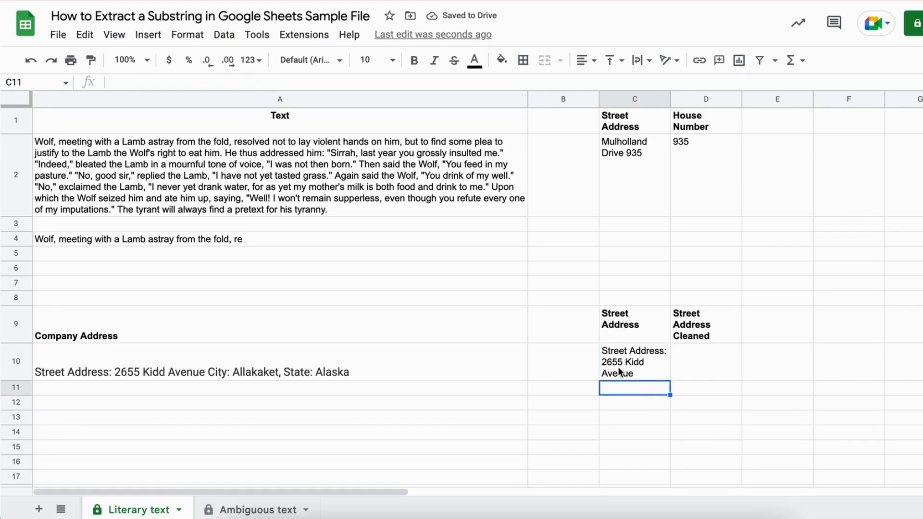
pyautogui.moveTo(626, 378)
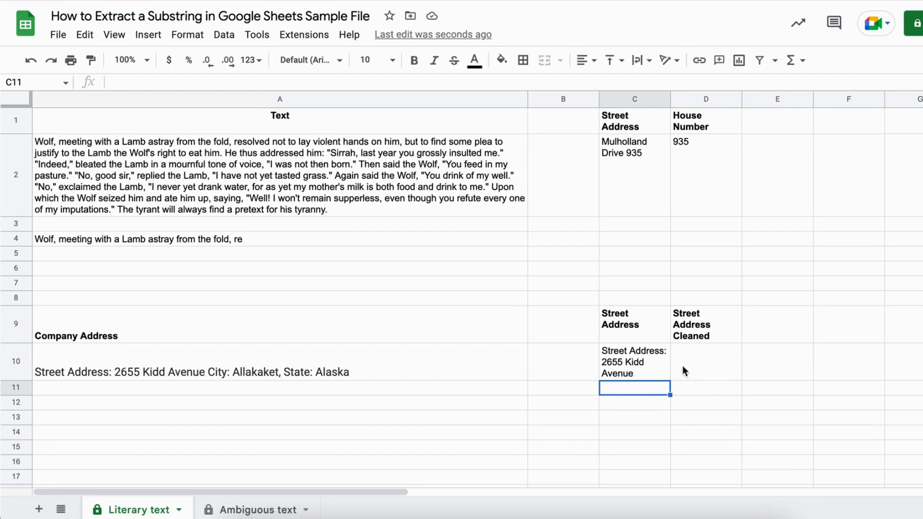
# Start the D10 formula as =RIGHT(C10,LEN(C10)- referencing C10's address text
pyautogui.click(698, 360)
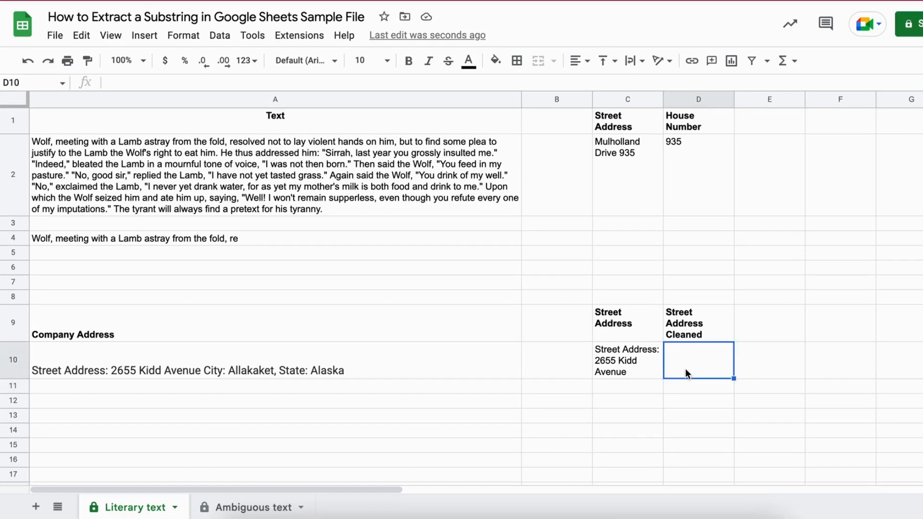
pyautogui.write('=RIGHT(')
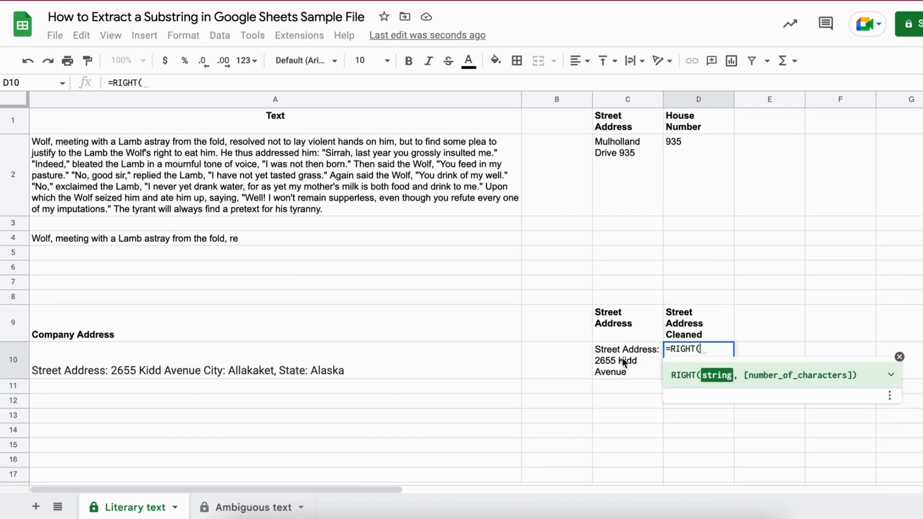
pyautogui.click(627, 361)
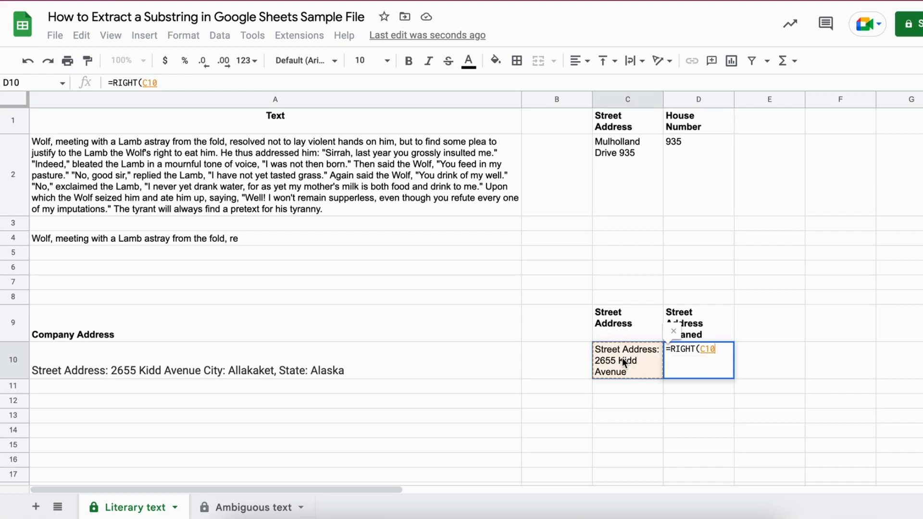
pyautogui.write(',')
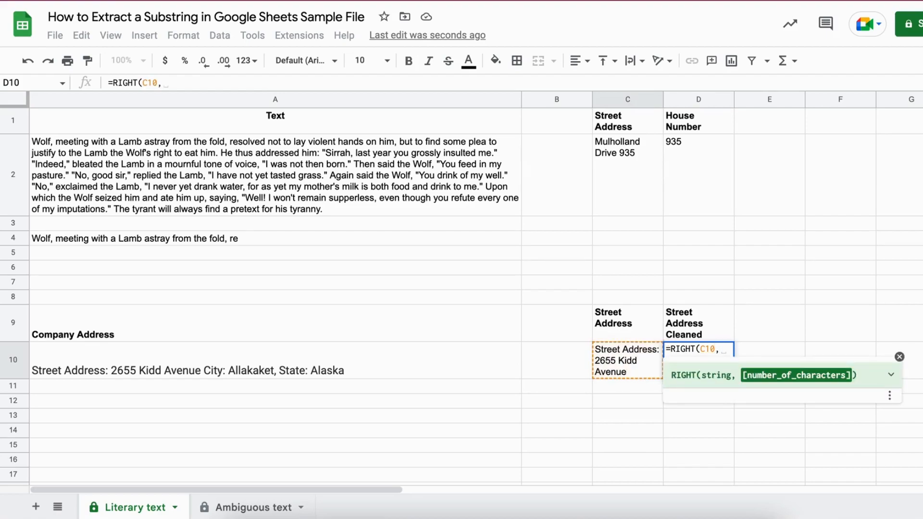
pyautogui.write('LEN(')
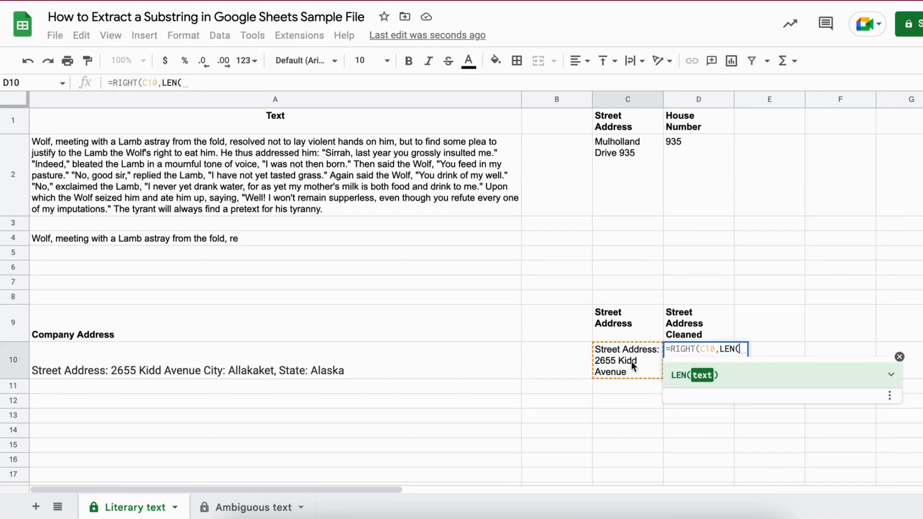
pyautogui.click(627, 360)
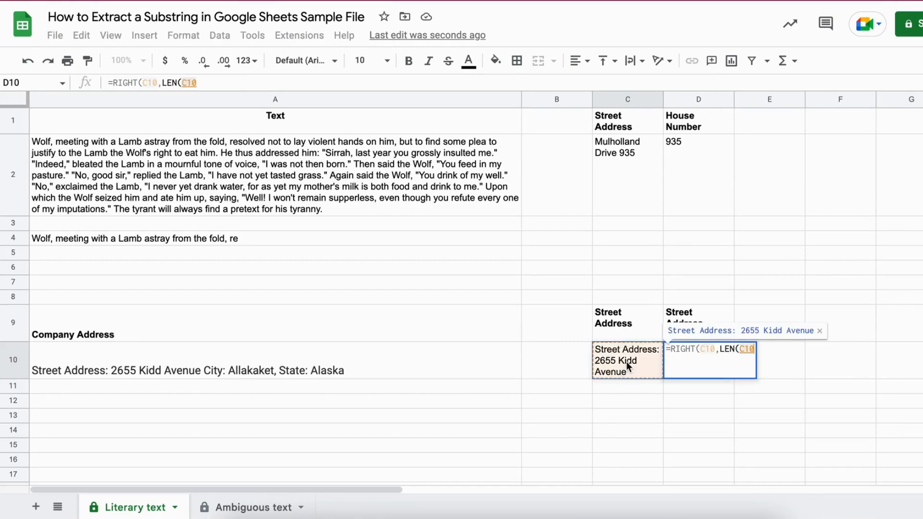
pyautogui.write(')')
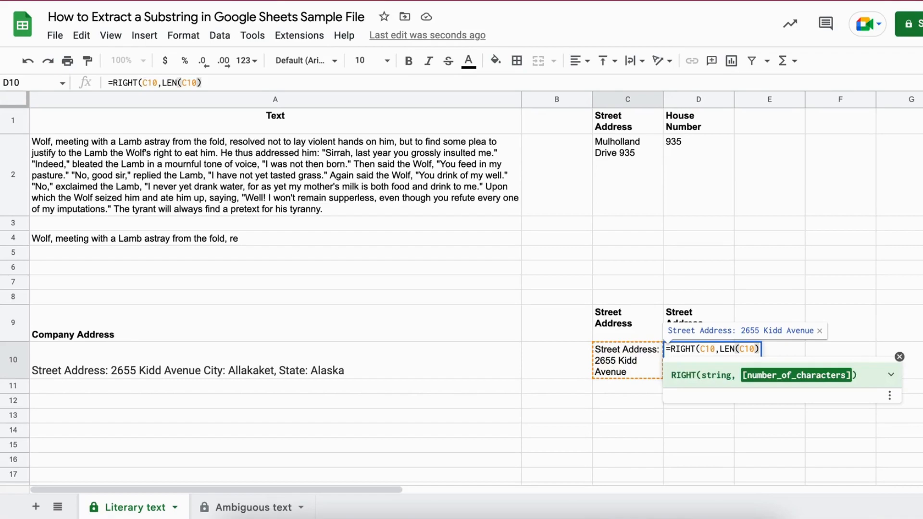
pyautogui.write('-')
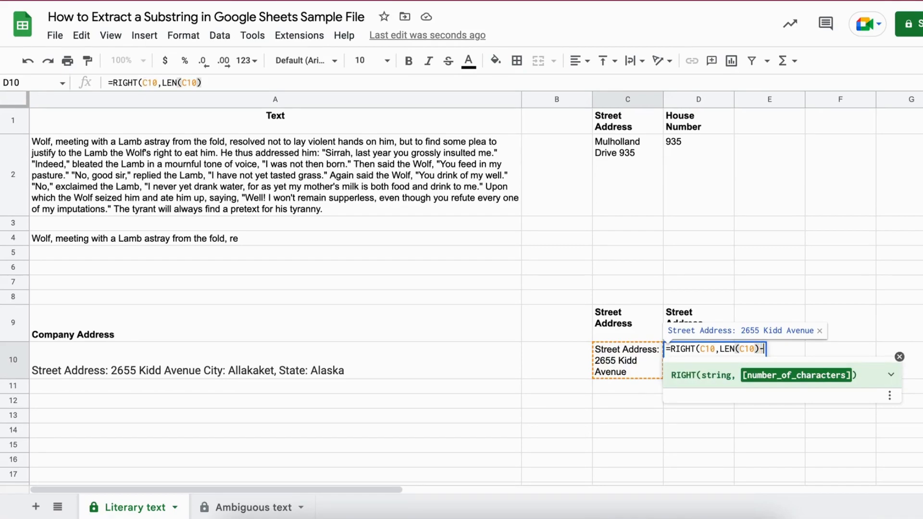
pyautogui.write('LE')
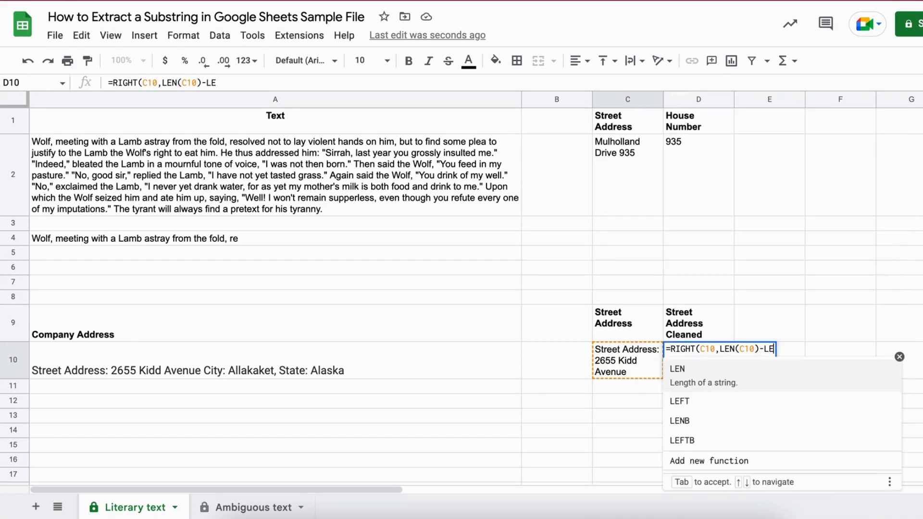
pyautogui.write('N(')
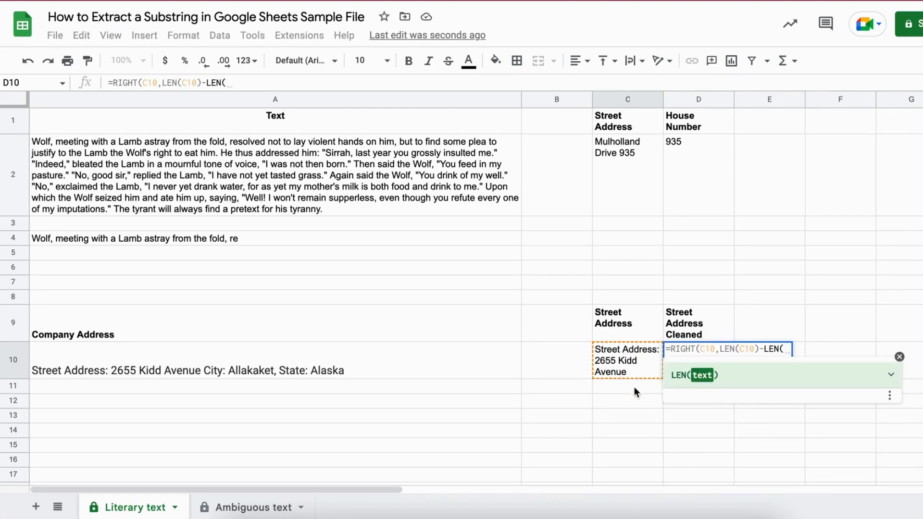
pyautogui.write('"')
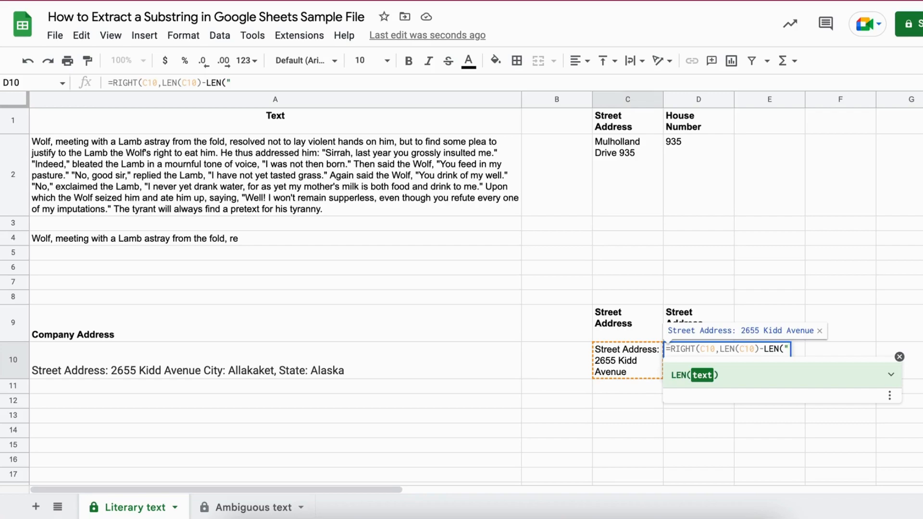
pyautogui.write('S')
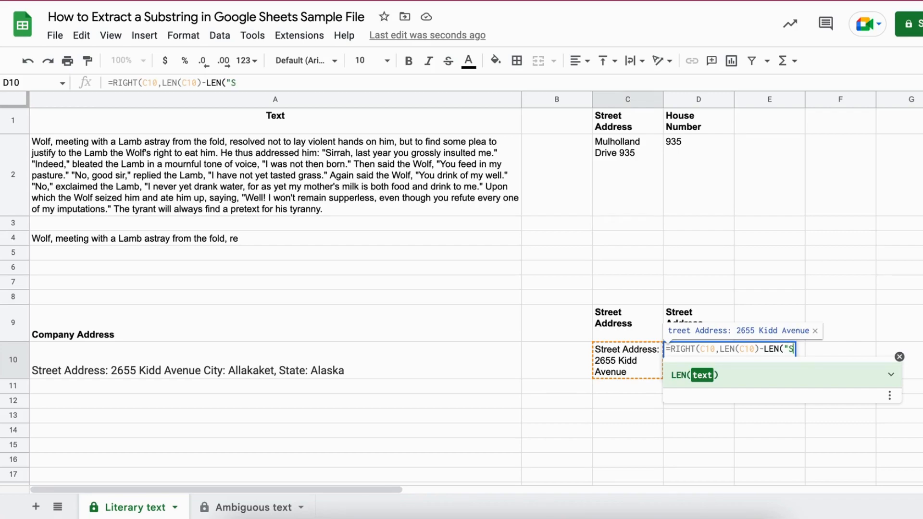
pyautogui.write('treet')
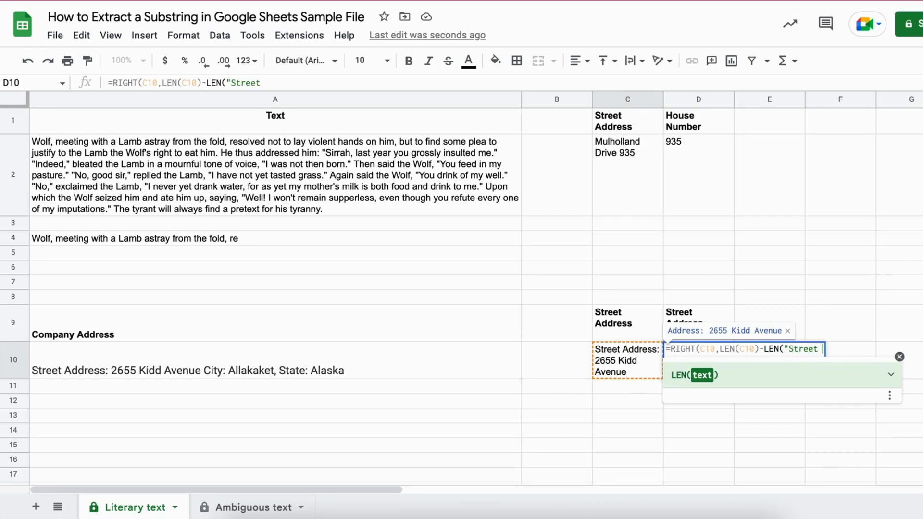
pyautogui.write('Address')
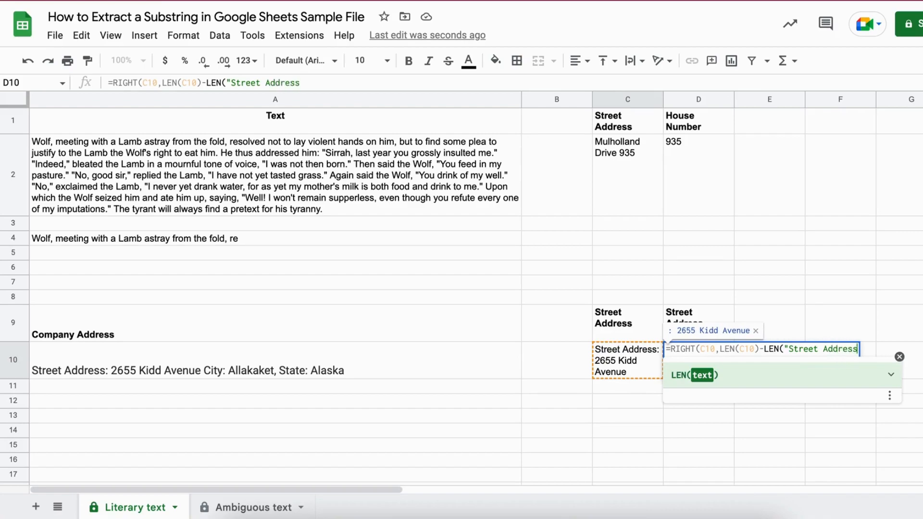
pyautogui.write(':')
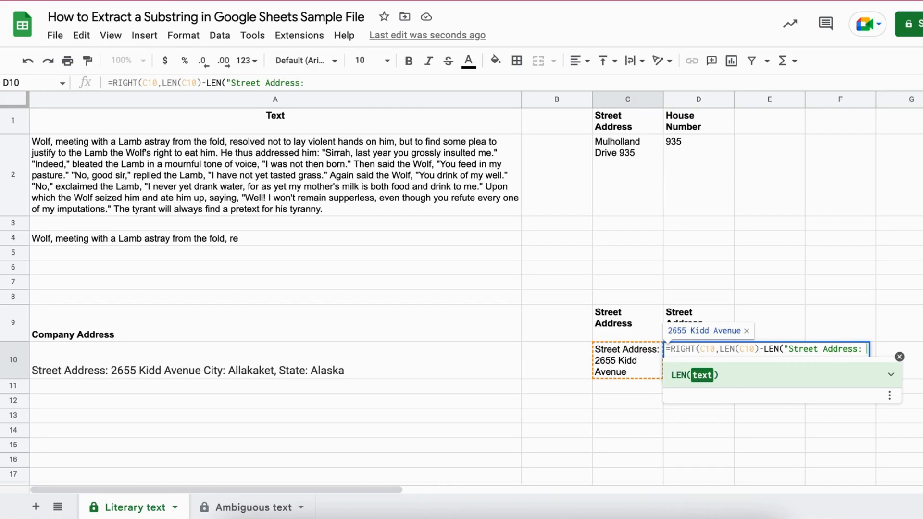
pyautogui.write('" "')
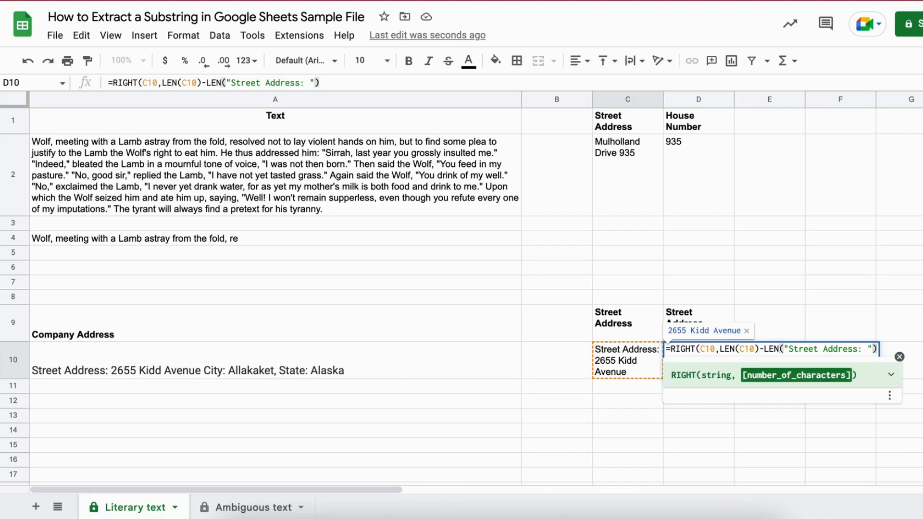
pyautogui.write(')')
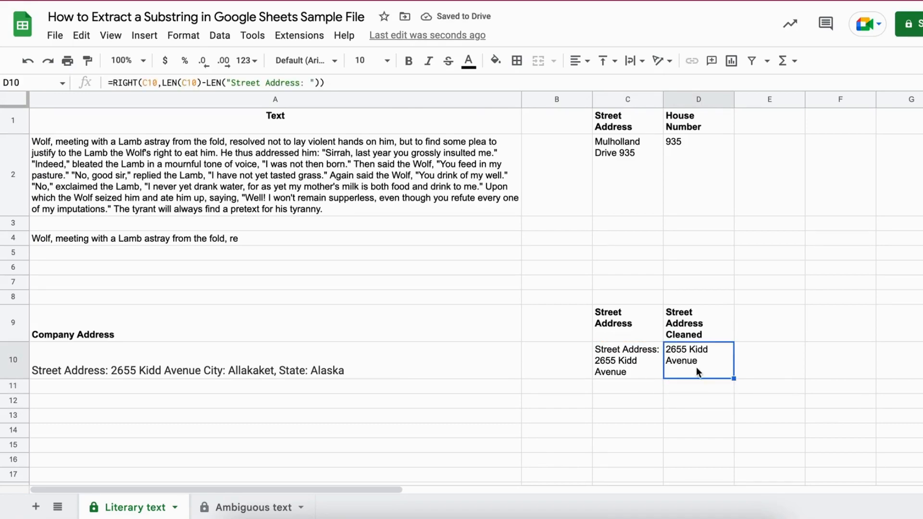
pyautogui.moveTo(651, 397)
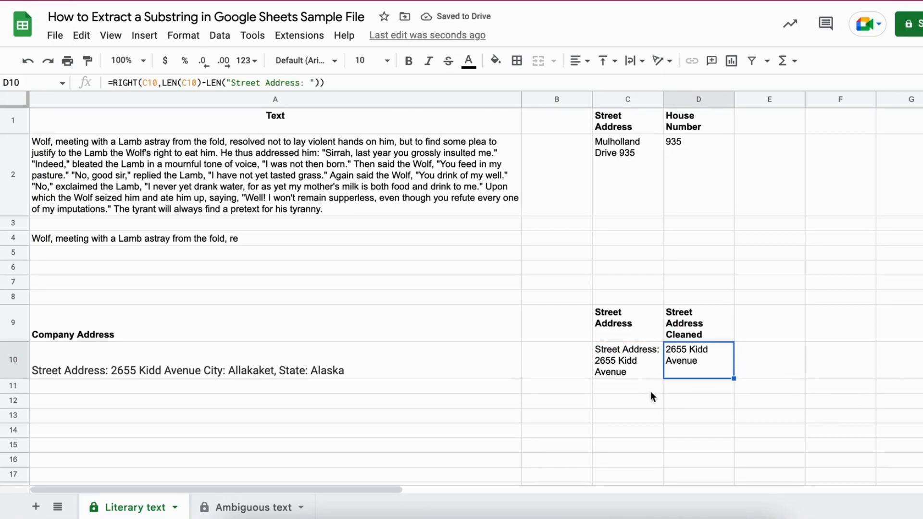
pyautogui.click(769, 360)
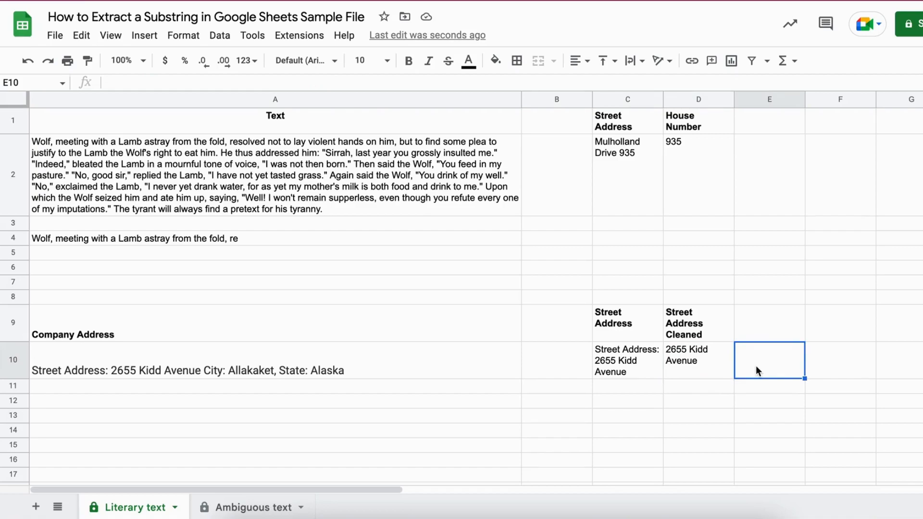